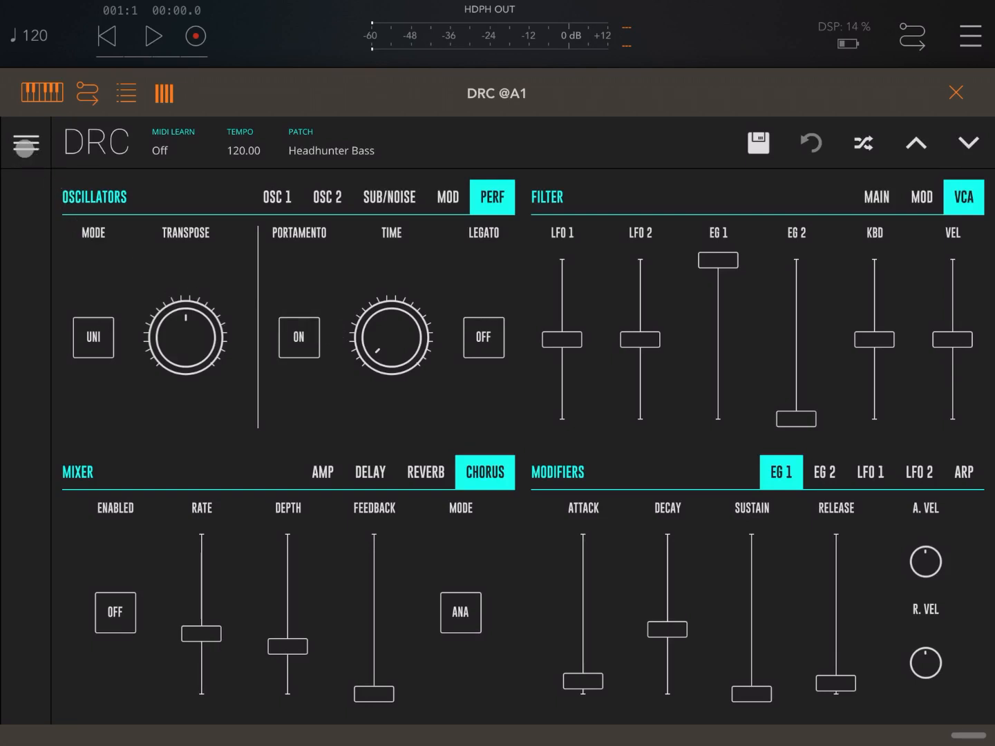
- Browse the OSC 2, sub/noise, modulation and performance pages, then show filter modulation amounts
{"action": "left_click", "coordinate": [26, 144]}
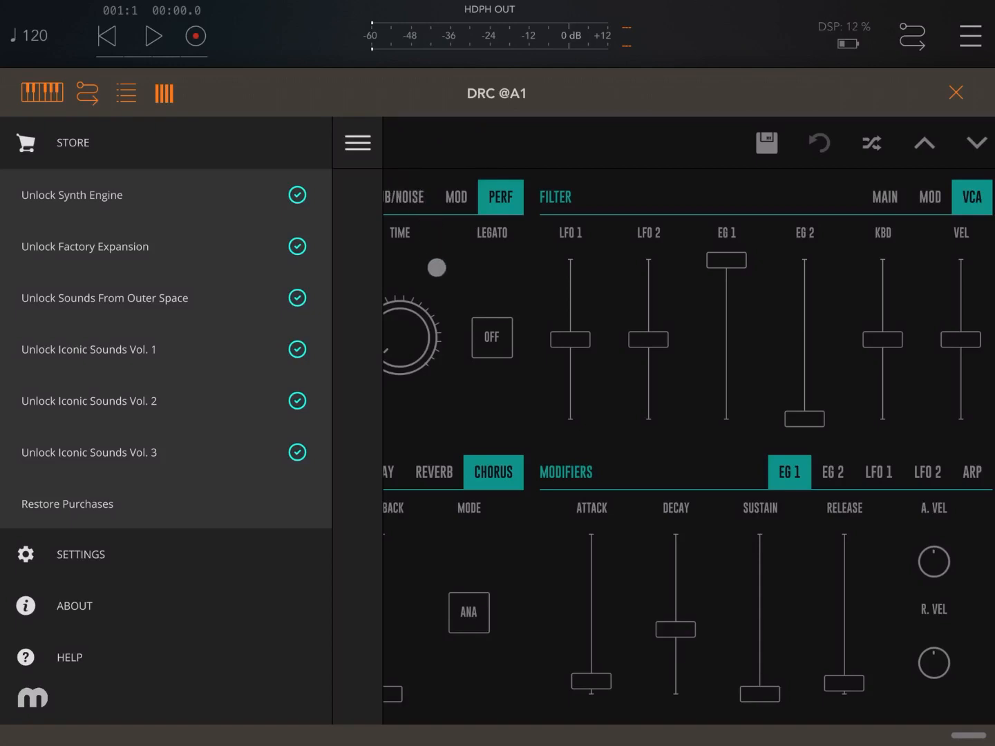
{"action": "left_click", "coordinate": [357, 142]}
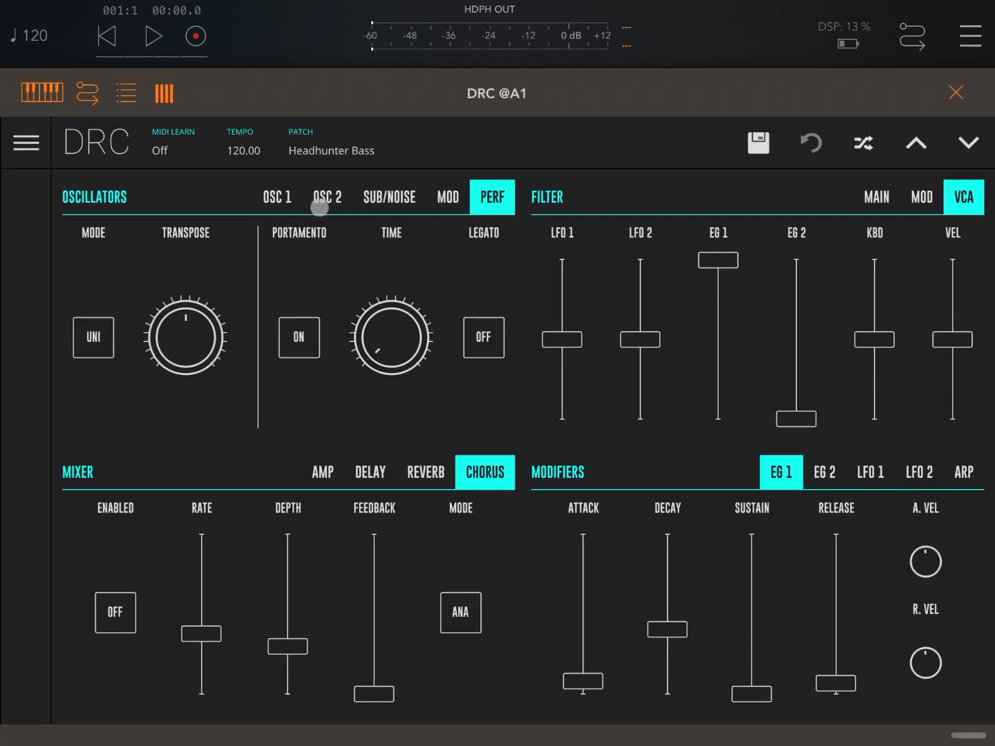
{"action": "left_click", "coordinate": [326, 197]}
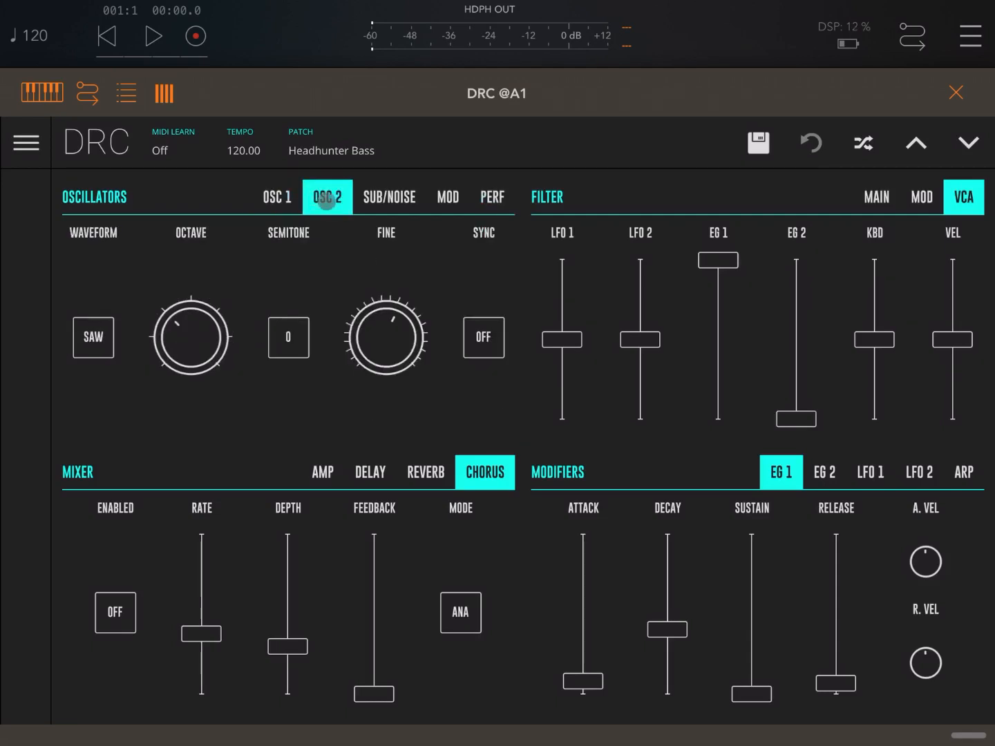
{"action": "left_click", "coordinate": [389, 197]}
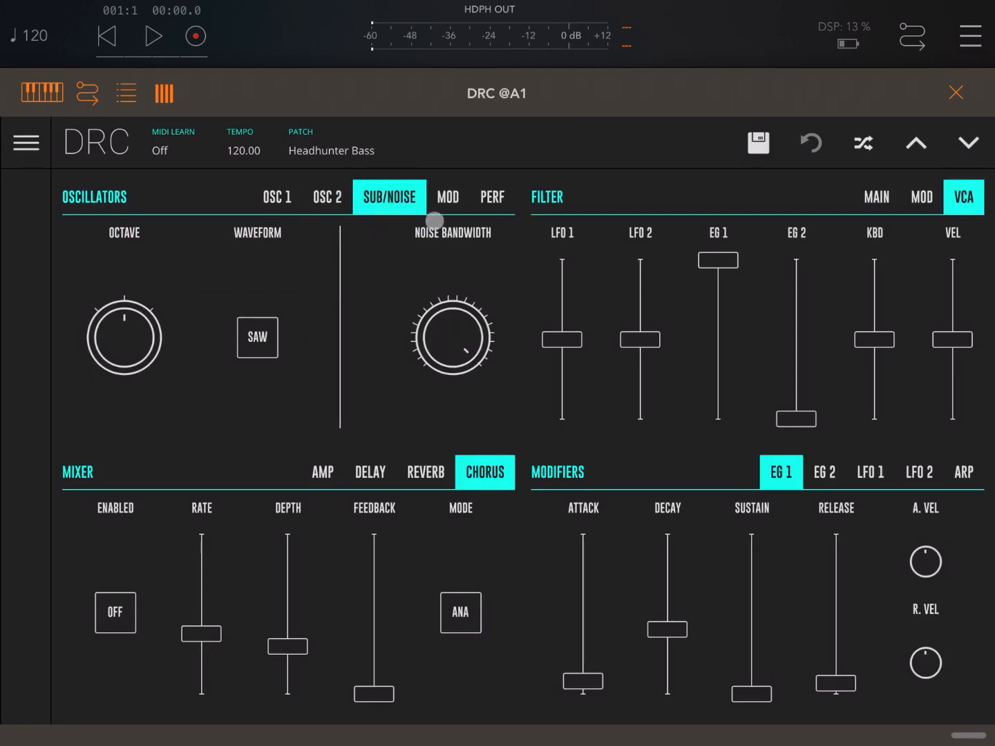
{"action": "left_click", "coordinate": [447, 197]}
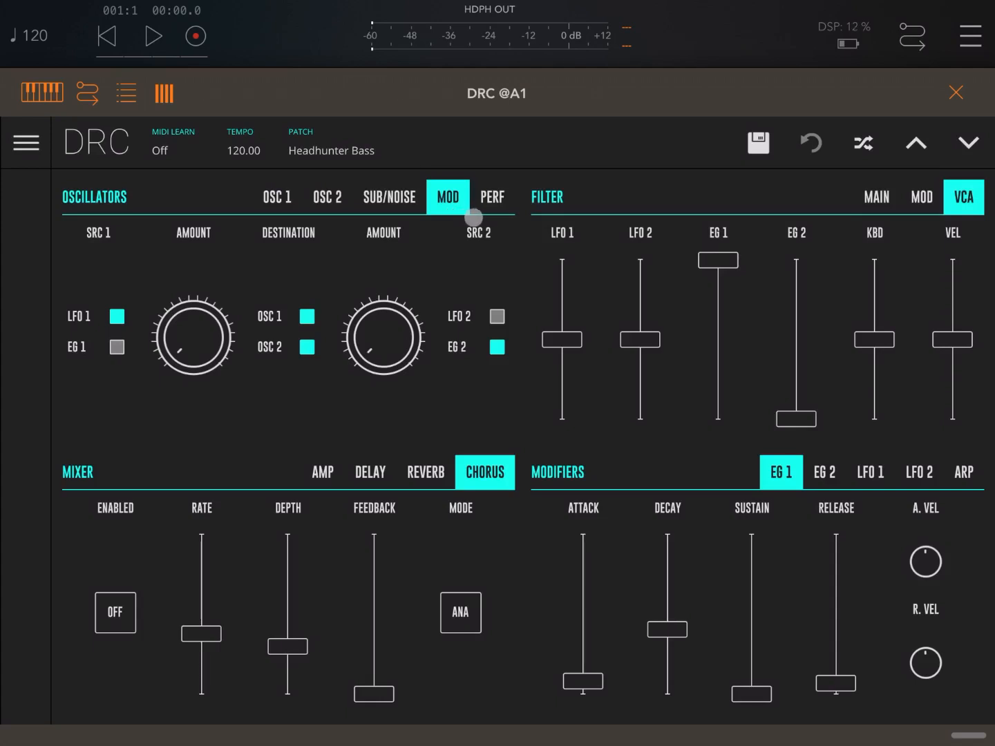
{"action": "left_click", "coordinate": [493, 196]}
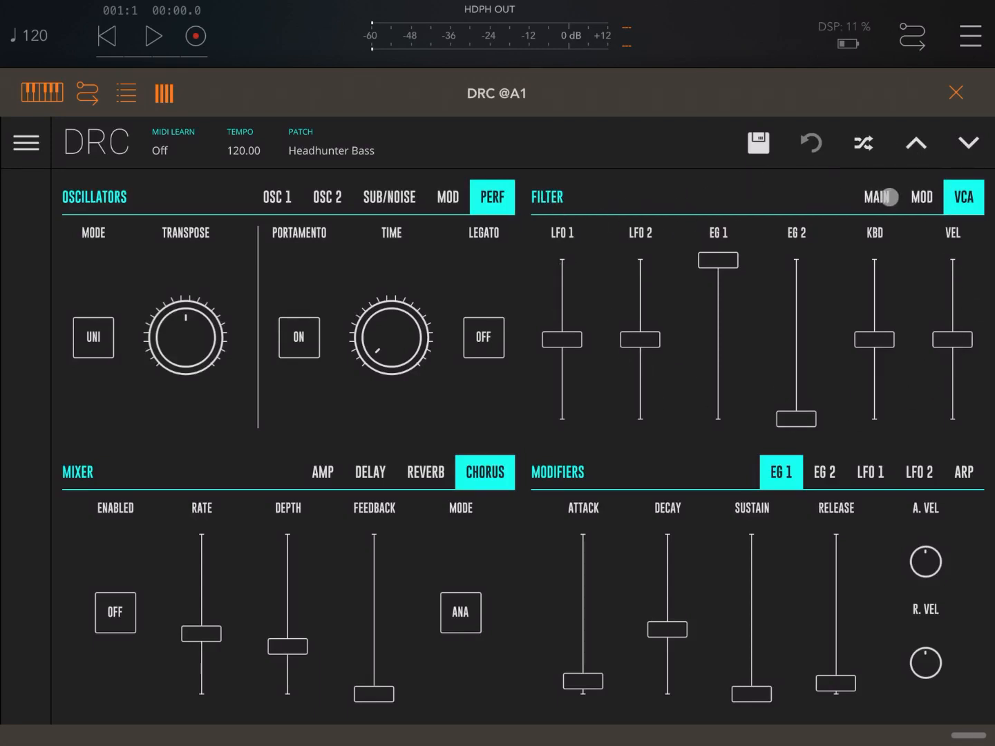
{"action": "left_click", "coordinate": [921, 197]}
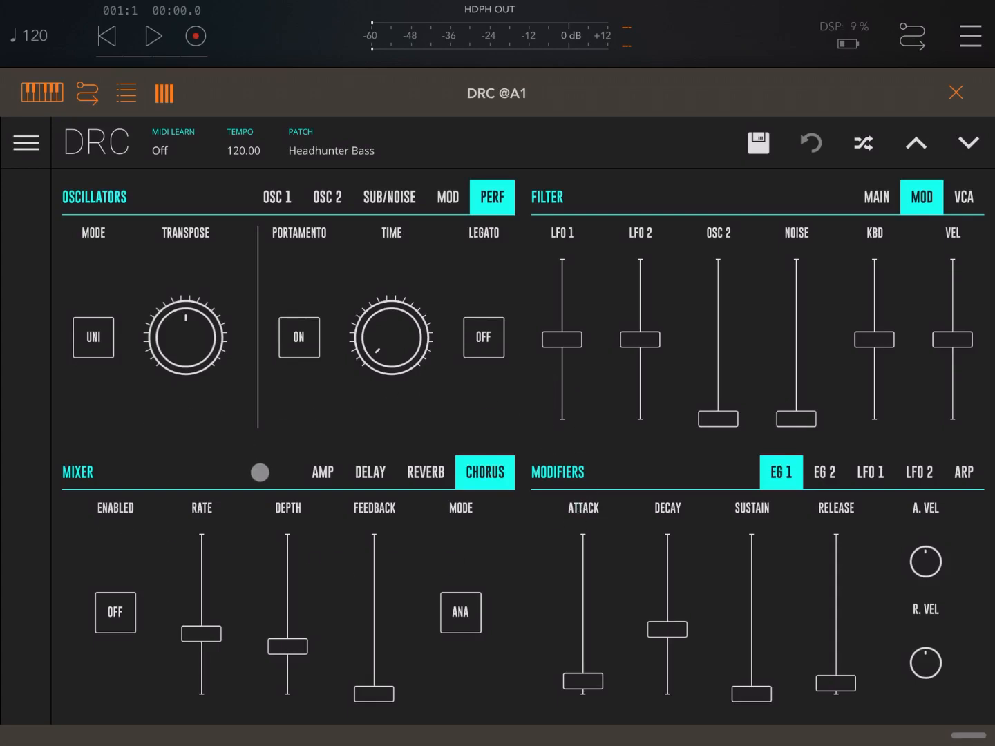
- Tour the mixer, delay, reverb, envelope/LFO and arpeggiator pages, then open the patch browser
{"action": "left_click", "coordinate": [322, 472]}
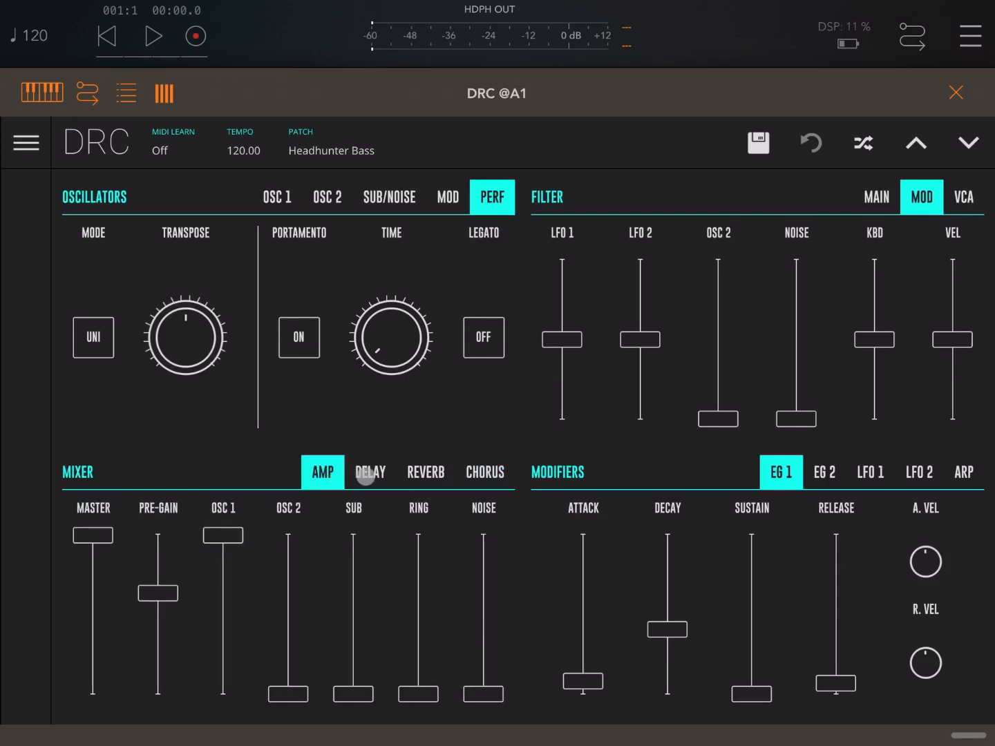
{"action": "left_click", "coordinate": [370, 472]}
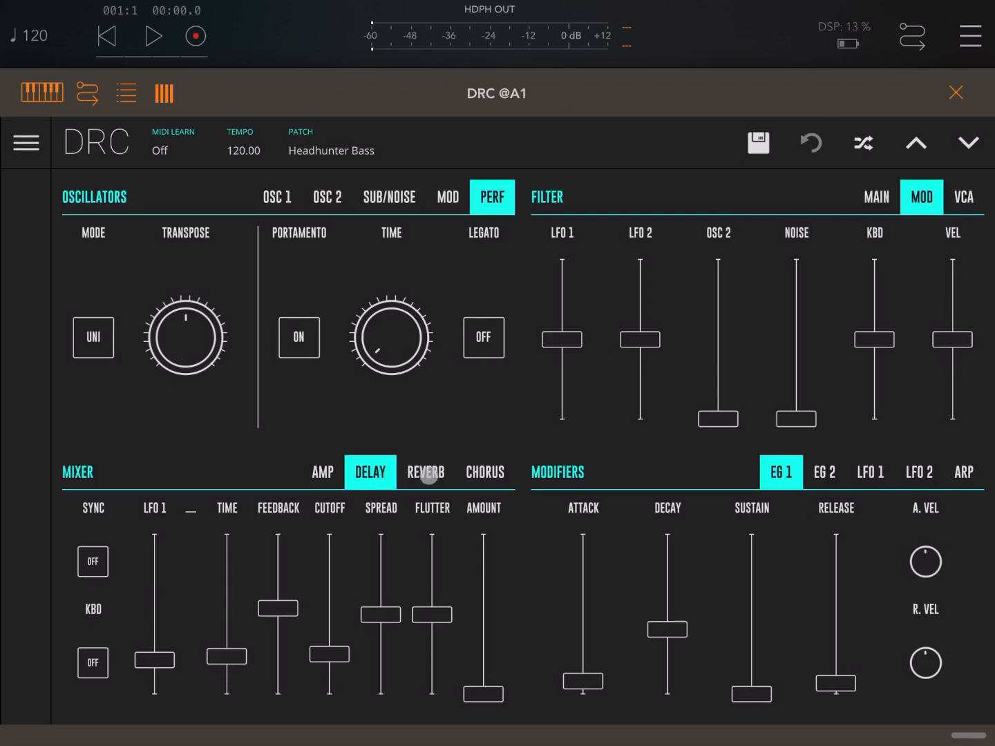
{"action": "left_click", "coordinate": [484, 471]}
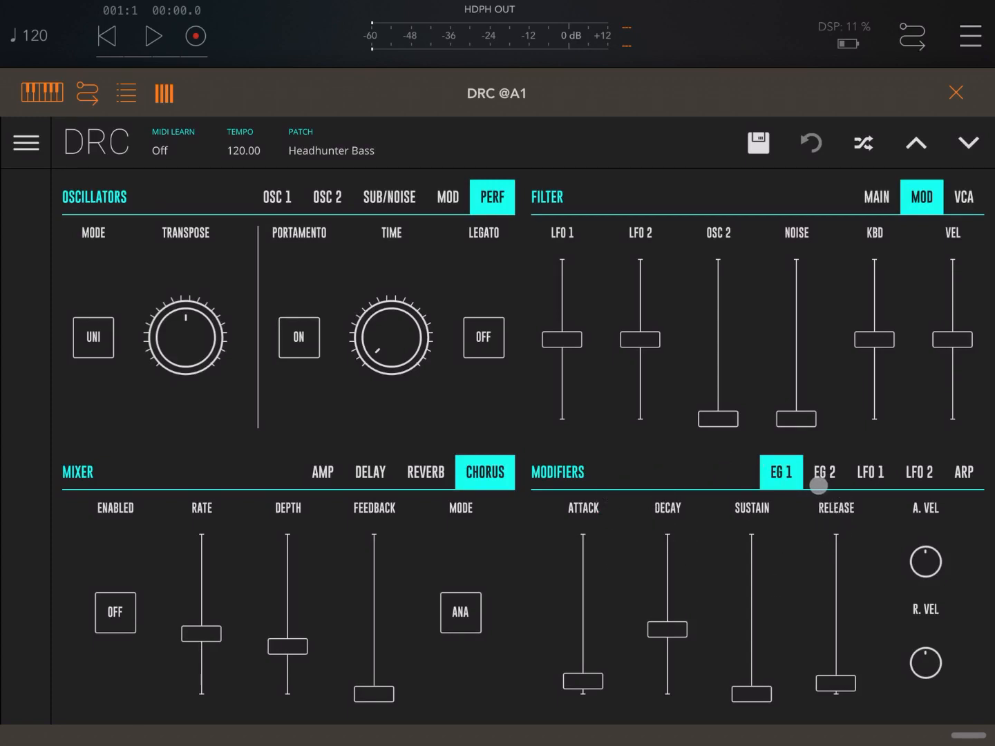
{"action": "left_click", "coordinate": [870, 472]}
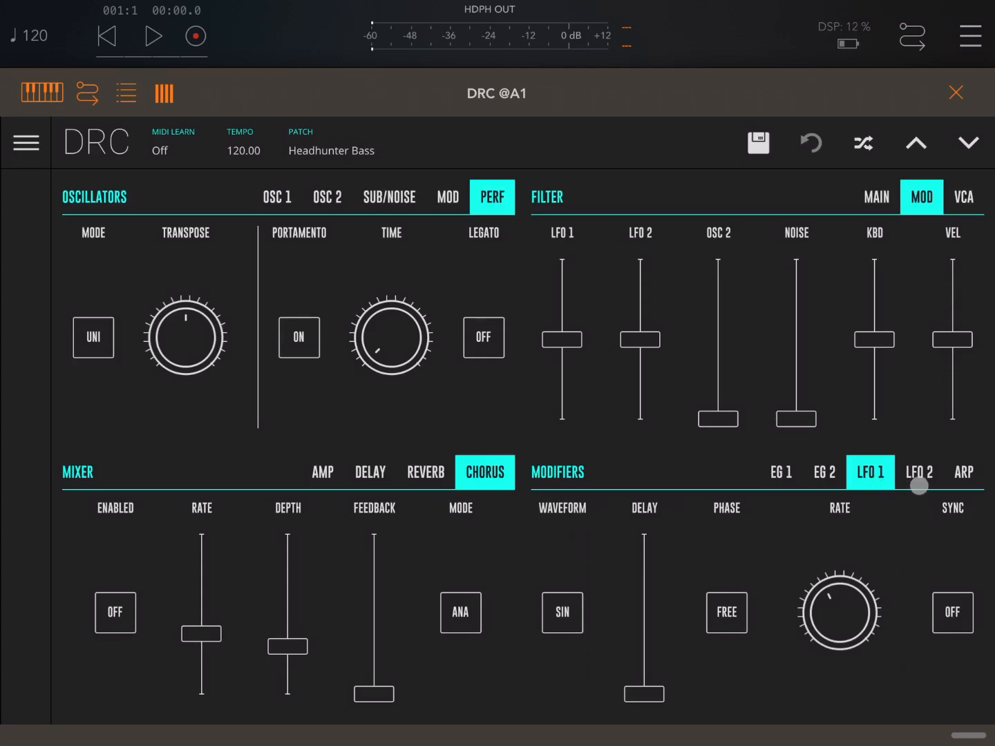
{"action": "left_click", "coordinate": [963, 473]}
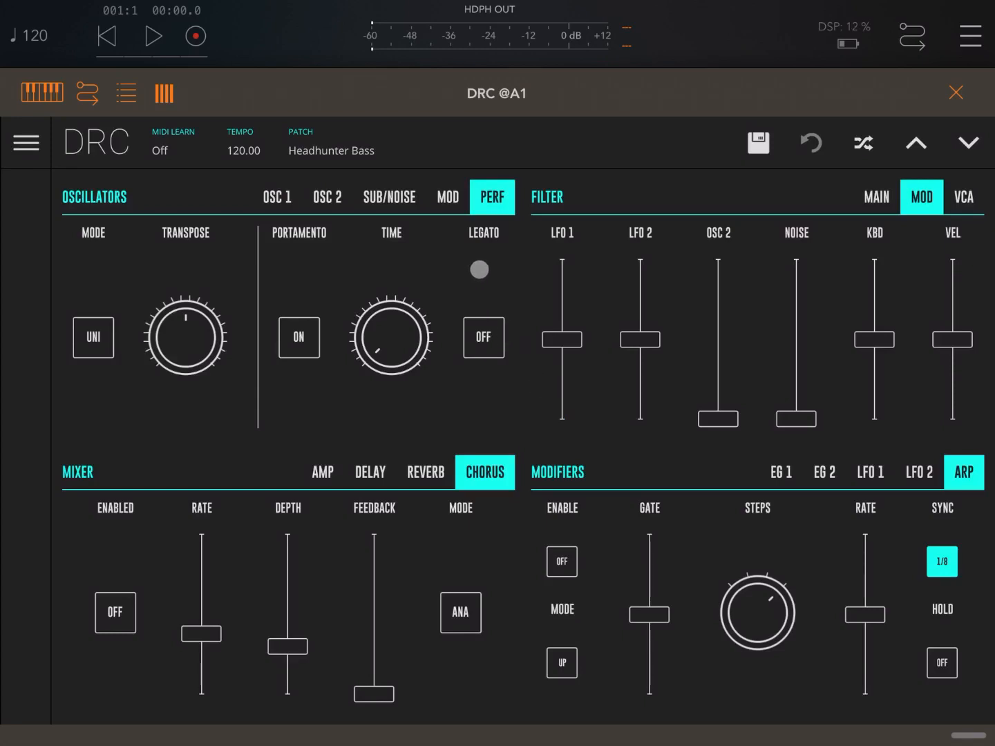
{"action": "left_click", "coordinate": [332, 145]}
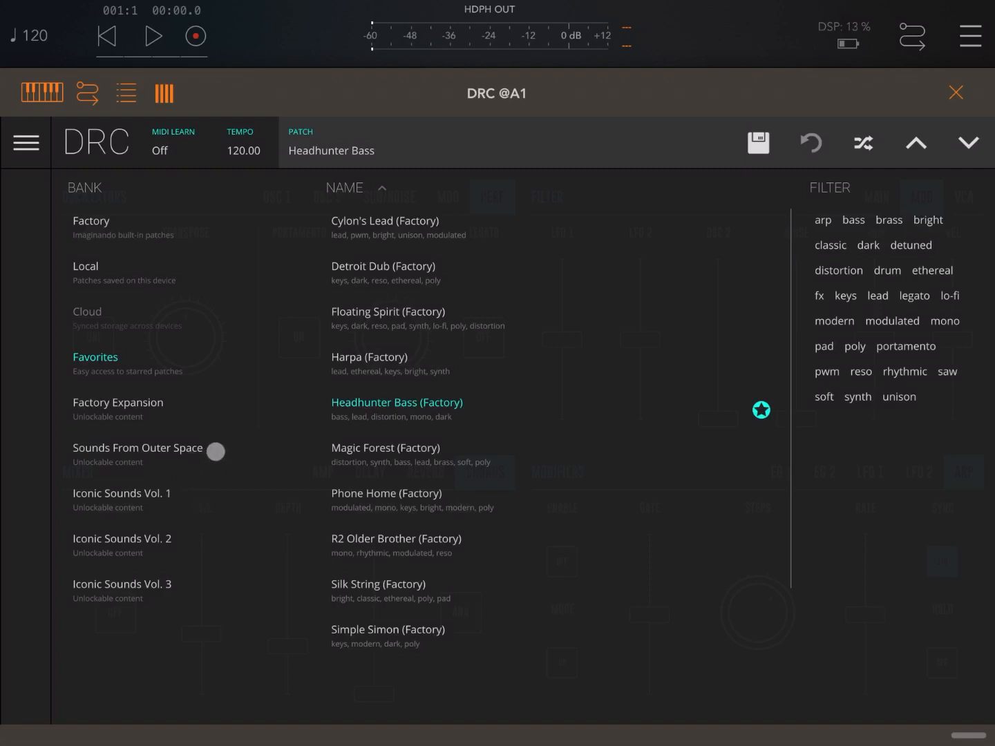
- List the Factory bank and scroll down through its patches
{"action": "left_click", "coordinate": [91, 221]}
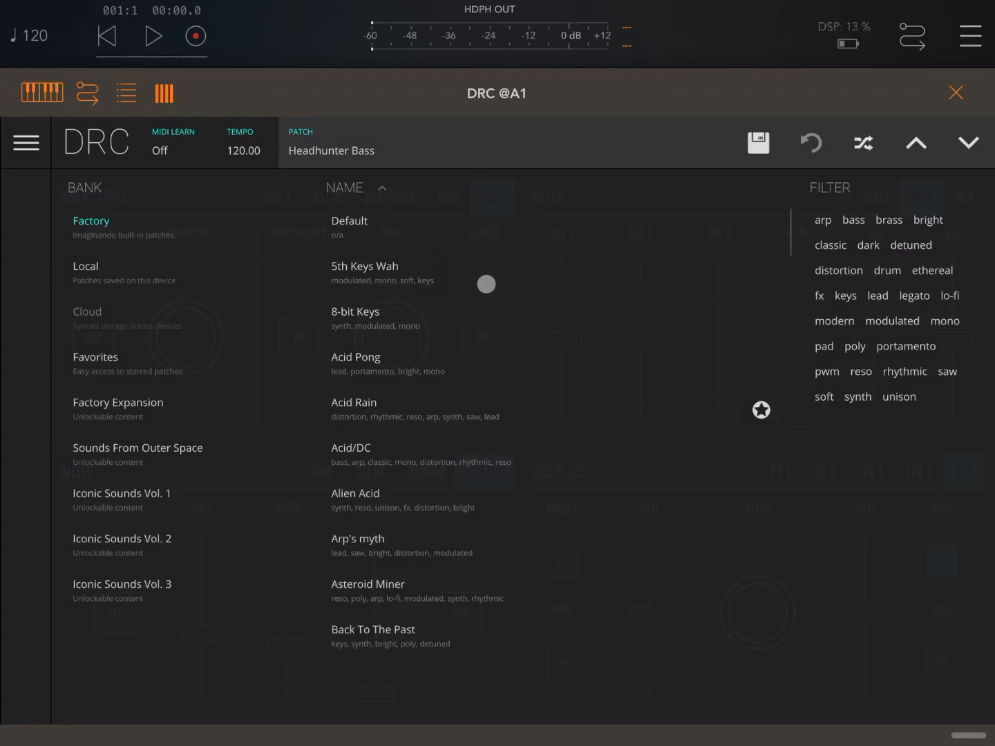
{"action": "scroll", "scroll_direction": "down", "scroll_amount": 3}
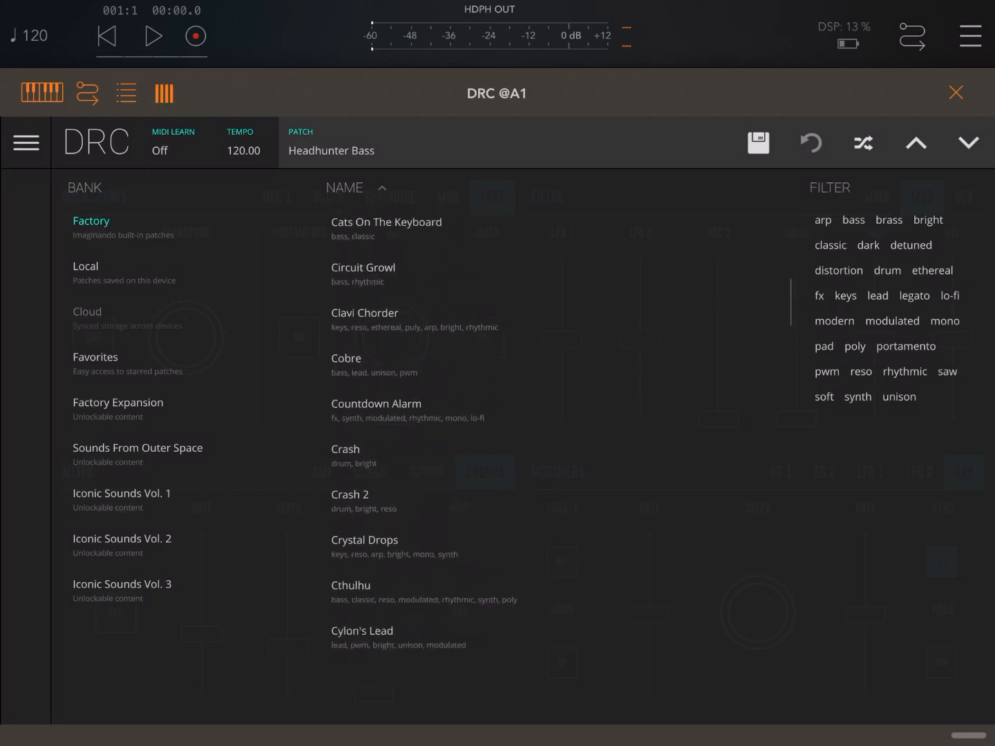
{"action": "scroll", "scroll_direction": "down", "scroll_amount": 3}
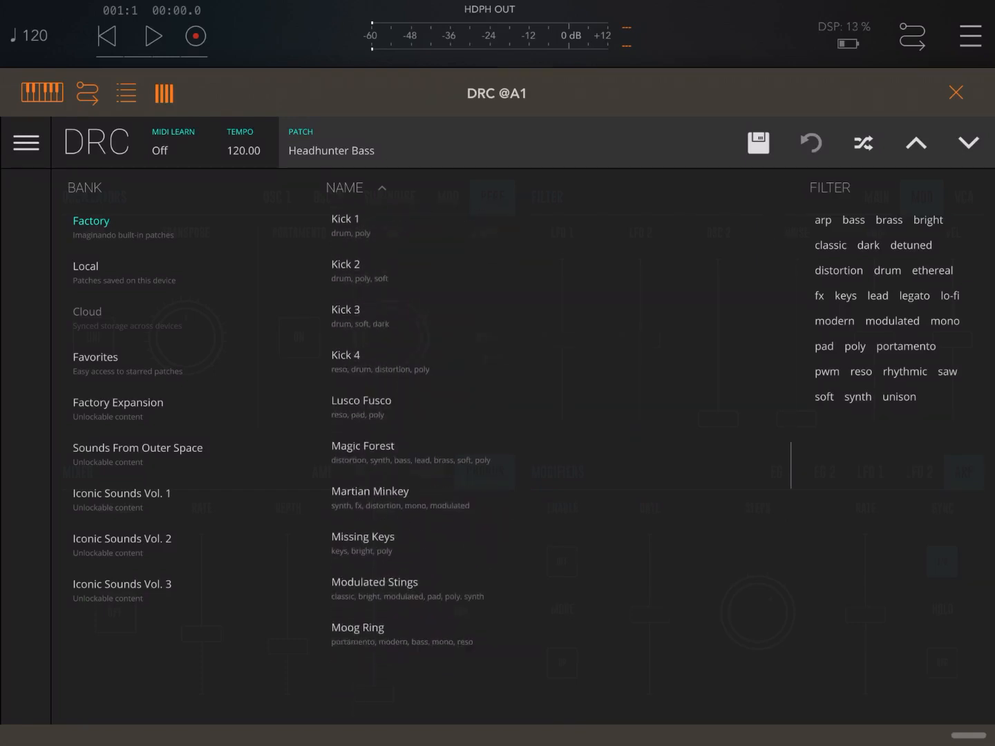
{"action": "scroll", "scroll_direction": "down", "scroll_amount": 3}
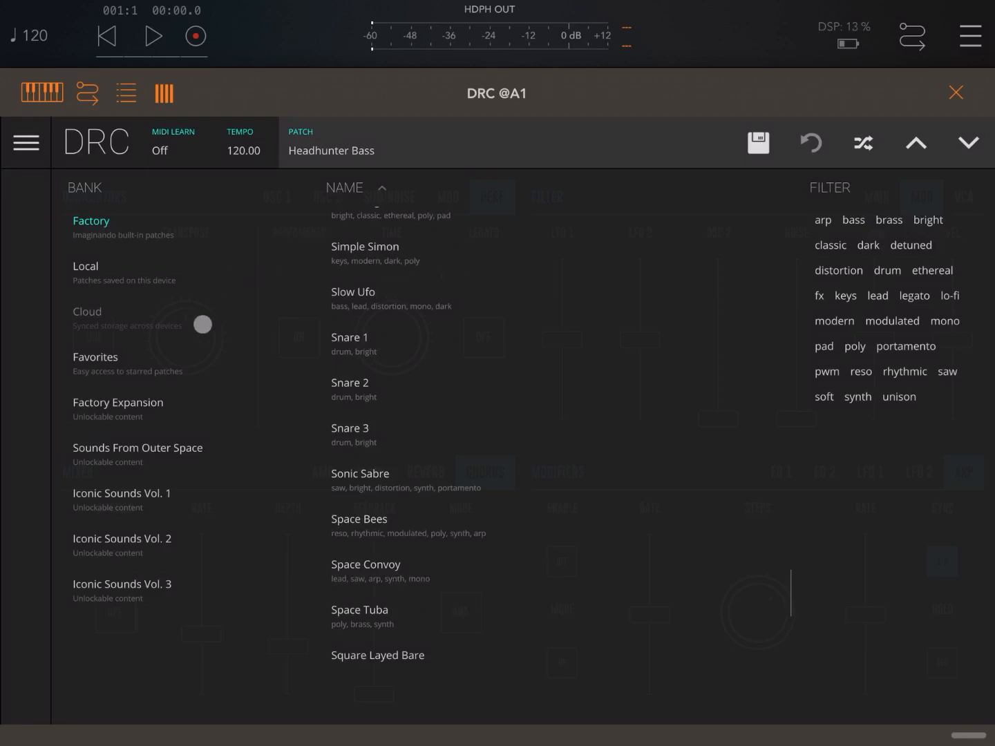
- Return to Favorites and load Cylon's Lead, then Detroit Dub
{"action": "left_click", "coordinate": [95, 357]}
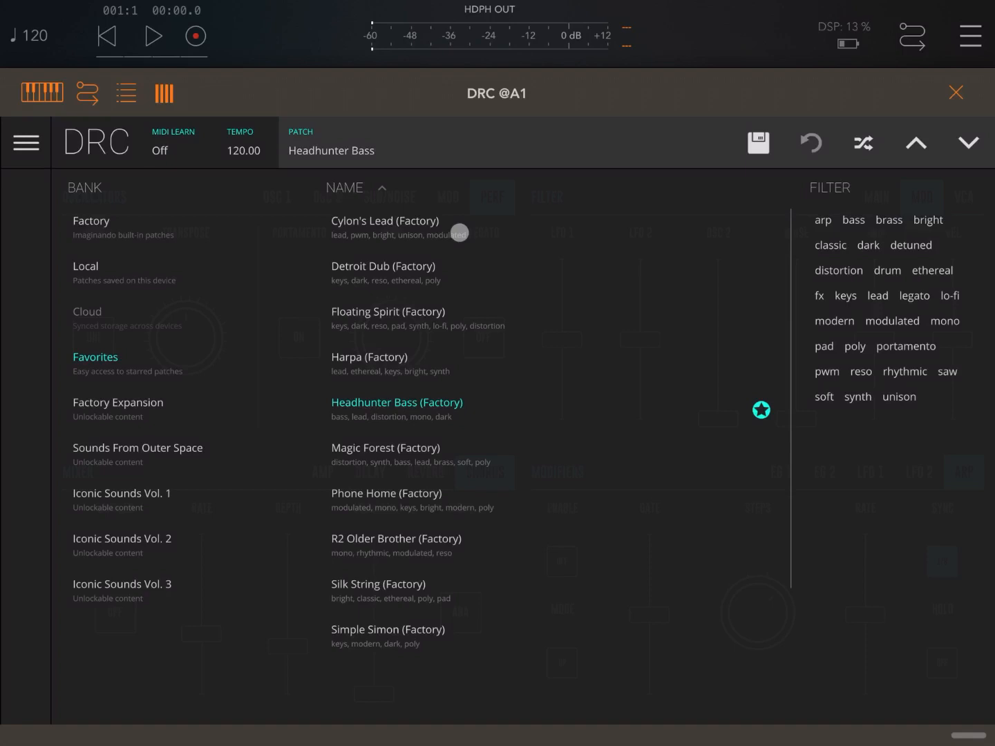
{"action": "left_click", "coordinate": [385, 221]}
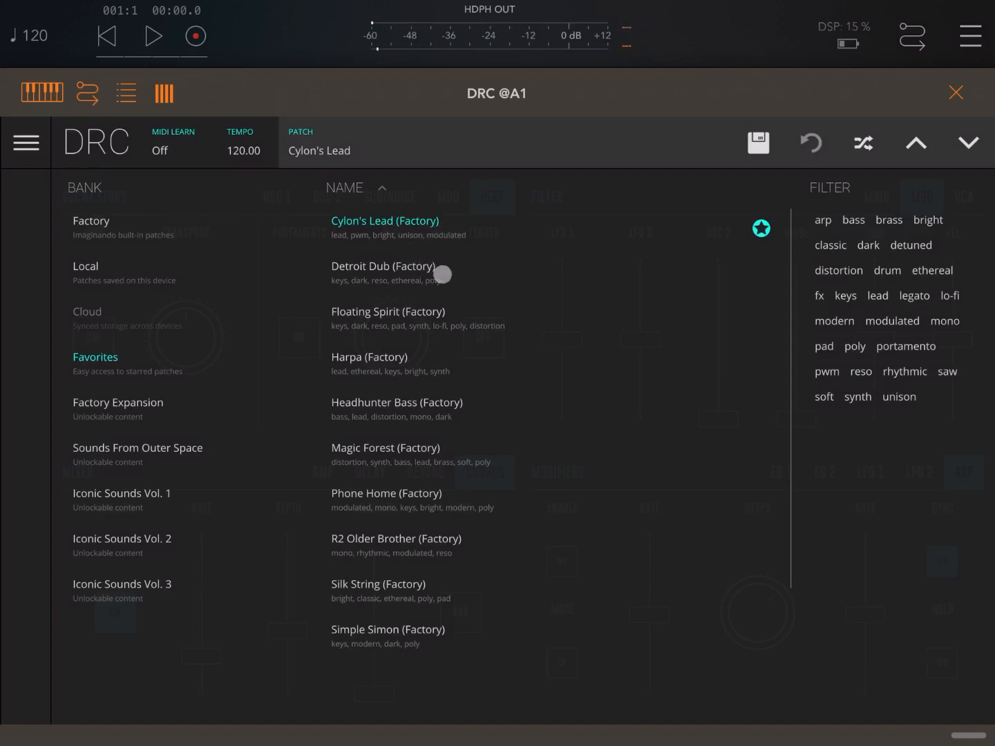
{"action": "left_click", "coordinate": [383, 266]}
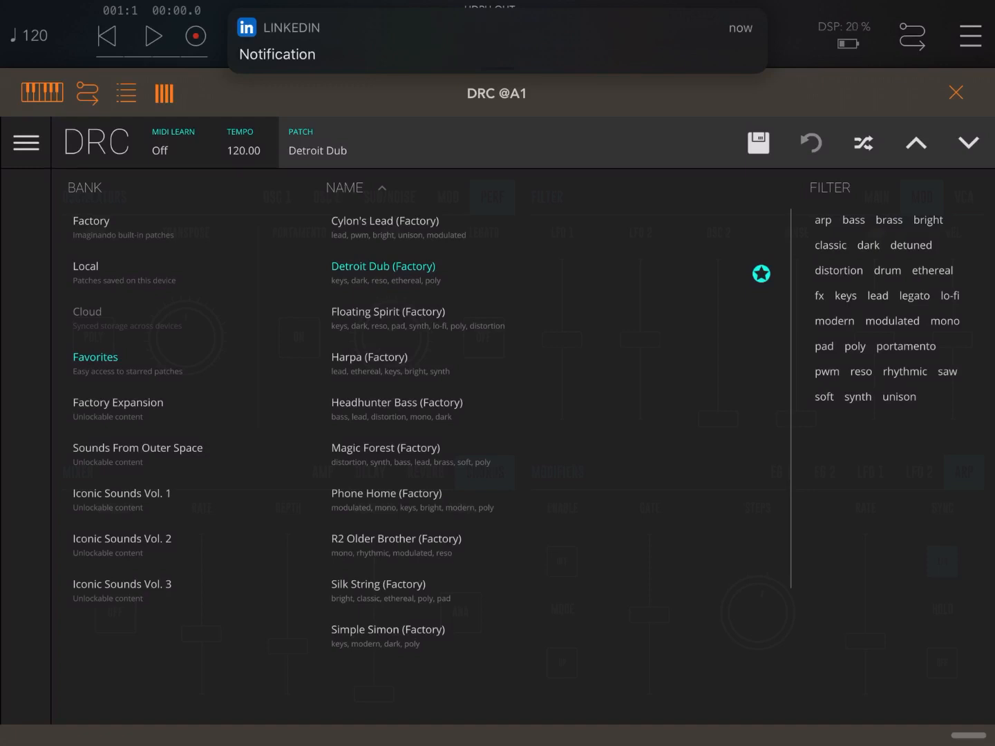
- Load Floating Spirit (Factory) from the patch browser's NAME list
{"action": "left_click", "coordinate": [387, 319]}
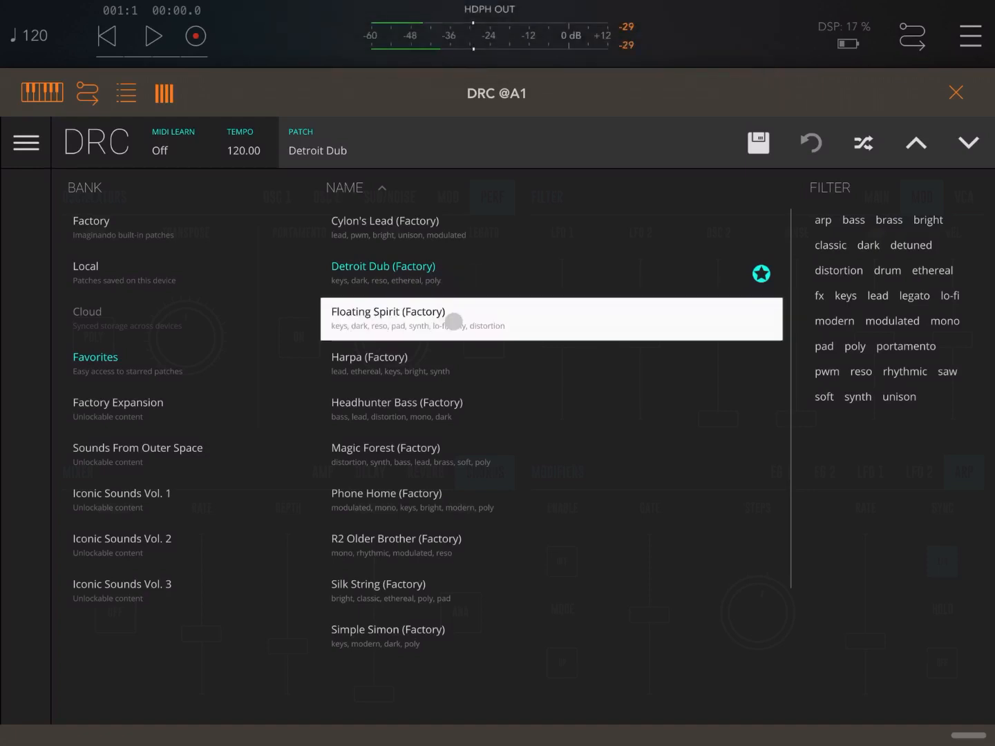
{"action": "left_click", "coordinate": [387, 312]}
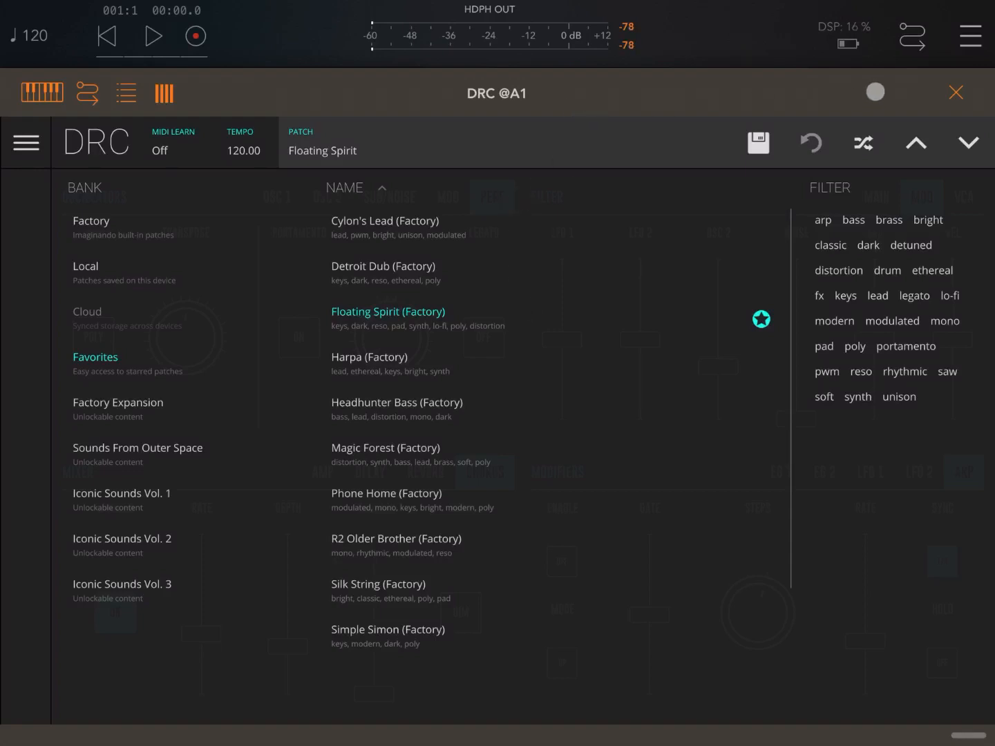
- Close and reopen the DRC window in AUM, then load Harpa (Factory)
{"action": "left_click", "coordinate": [956, 92]}
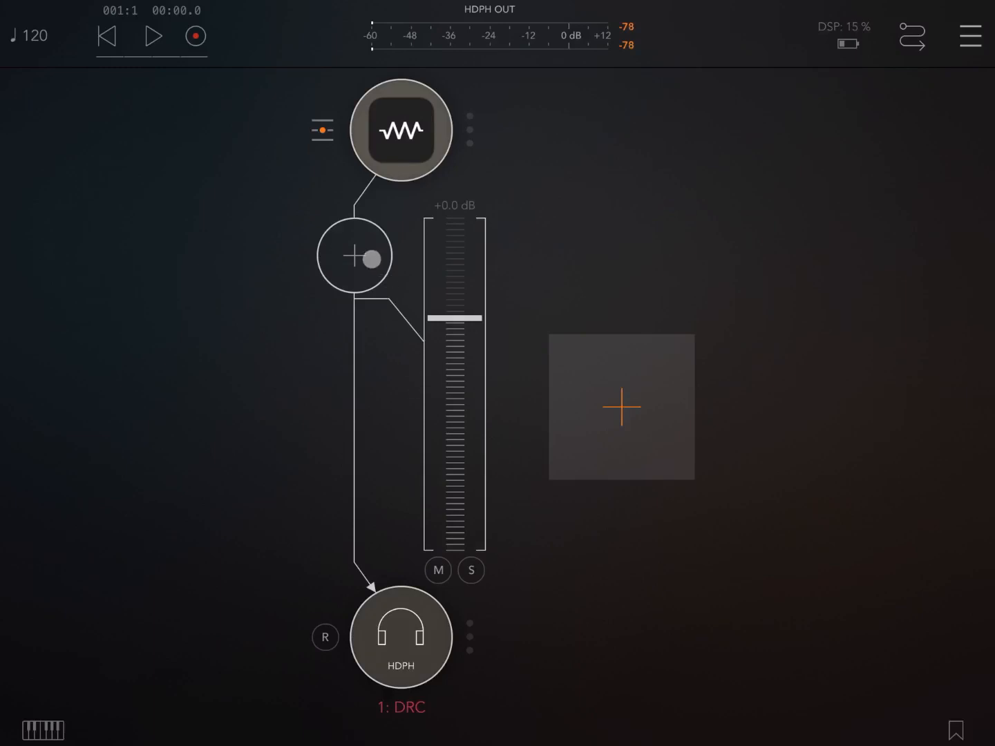
{"action": "left_click", "coordinate": [400, 130]}
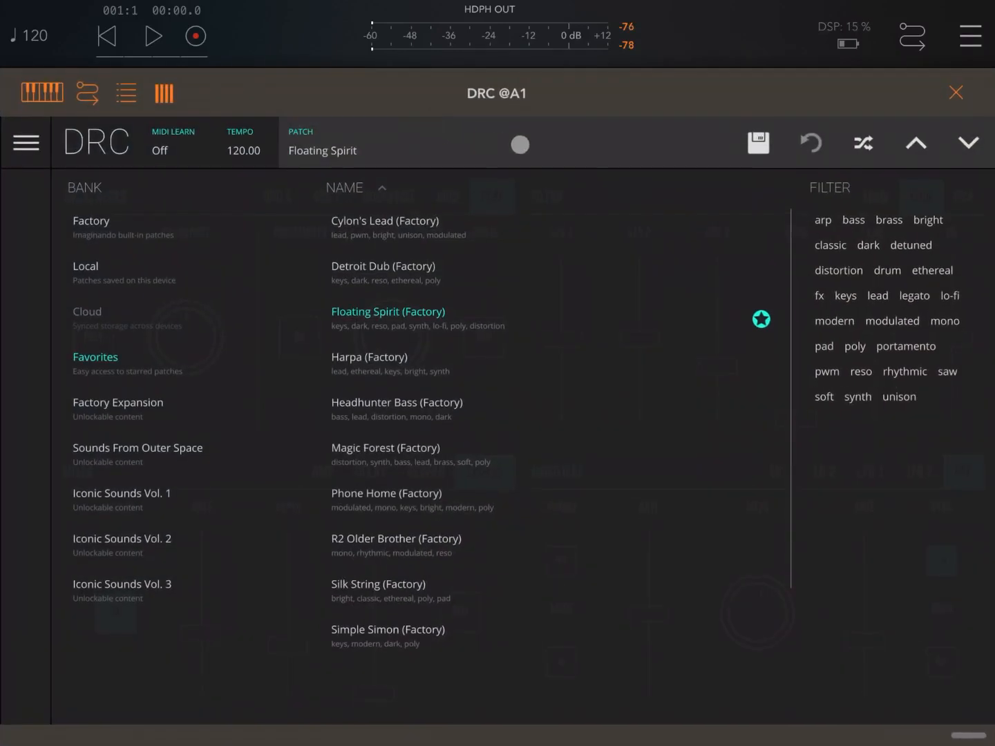
{"action": "left_click", "coordinate": [369, 358]}
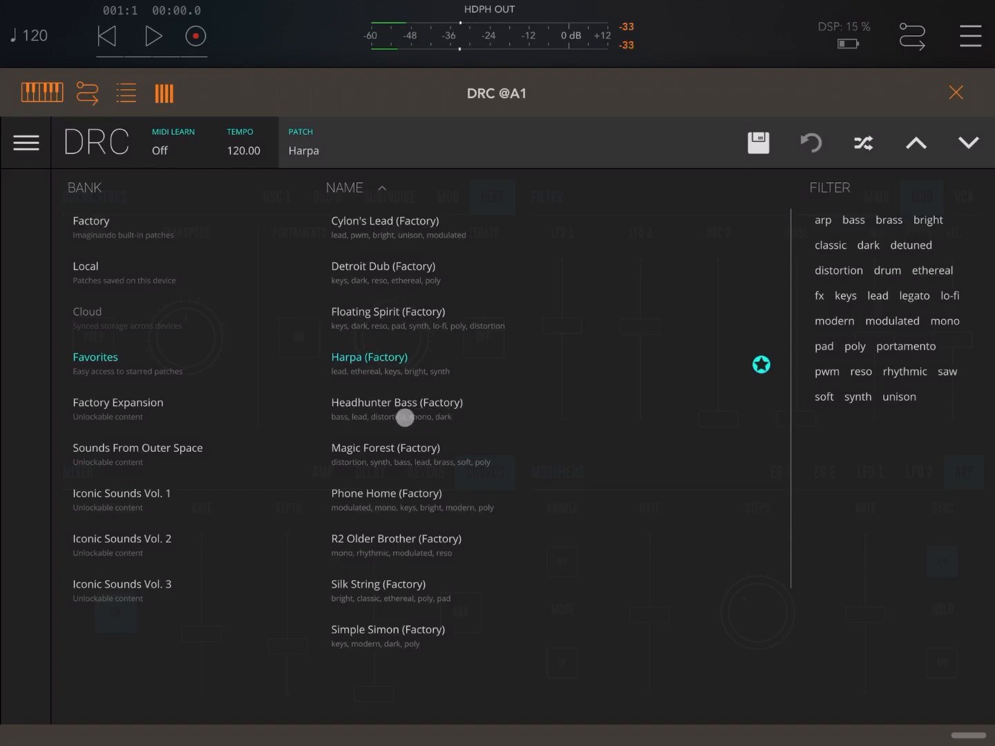
- Load Headhunter Bass (Factory), then Magic Forest (Factory)
{"action": "left_click", "coordinate": [397, 403]}
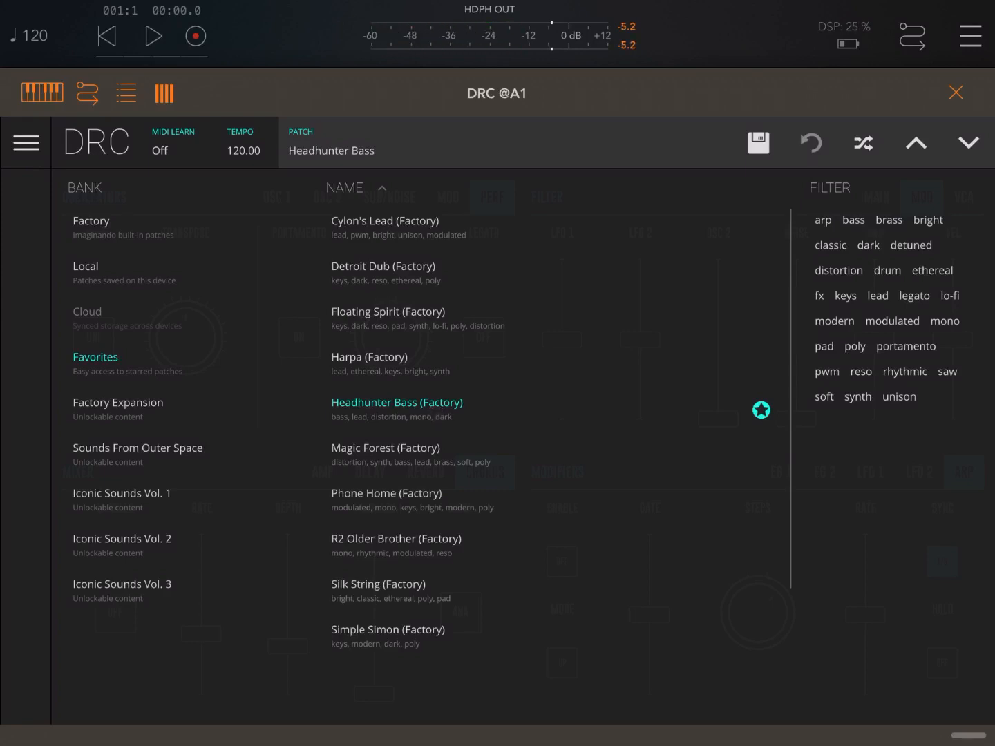
{"action": "left_click", "coordinate": [385, 447]}
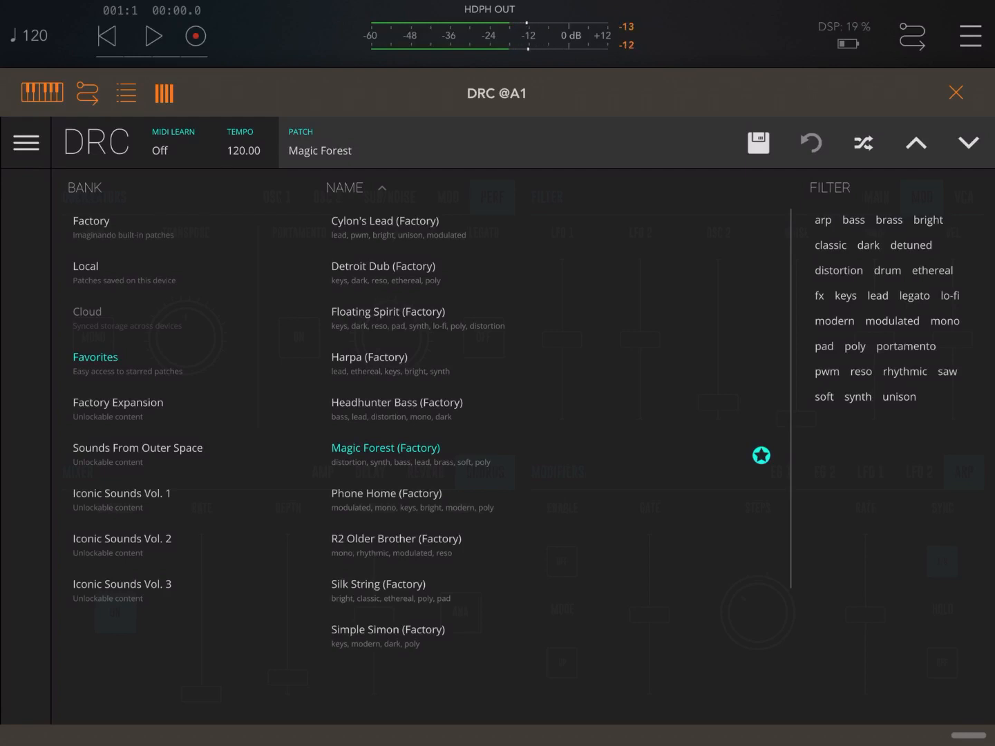
- Load Phone Home (Factory) and scroll the list down toward System Ready and Theremini
{"action": "left_click", "coordinate": [386, 494]}
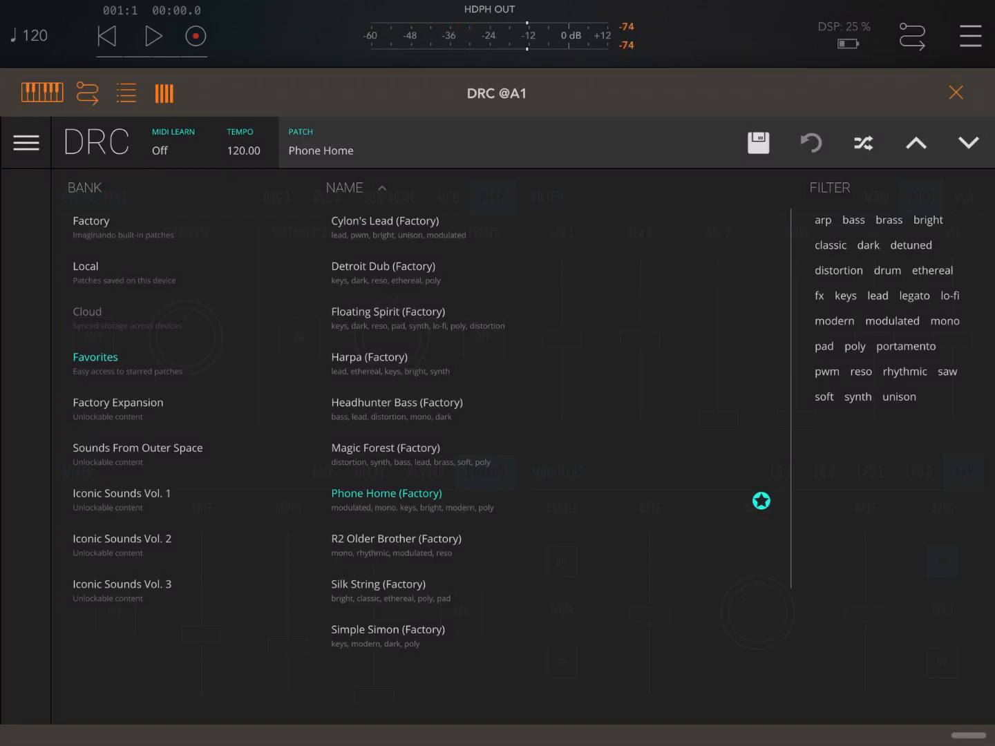
{"action": "scroll", "scroll_direction": "down", "scroll_amount": 3}
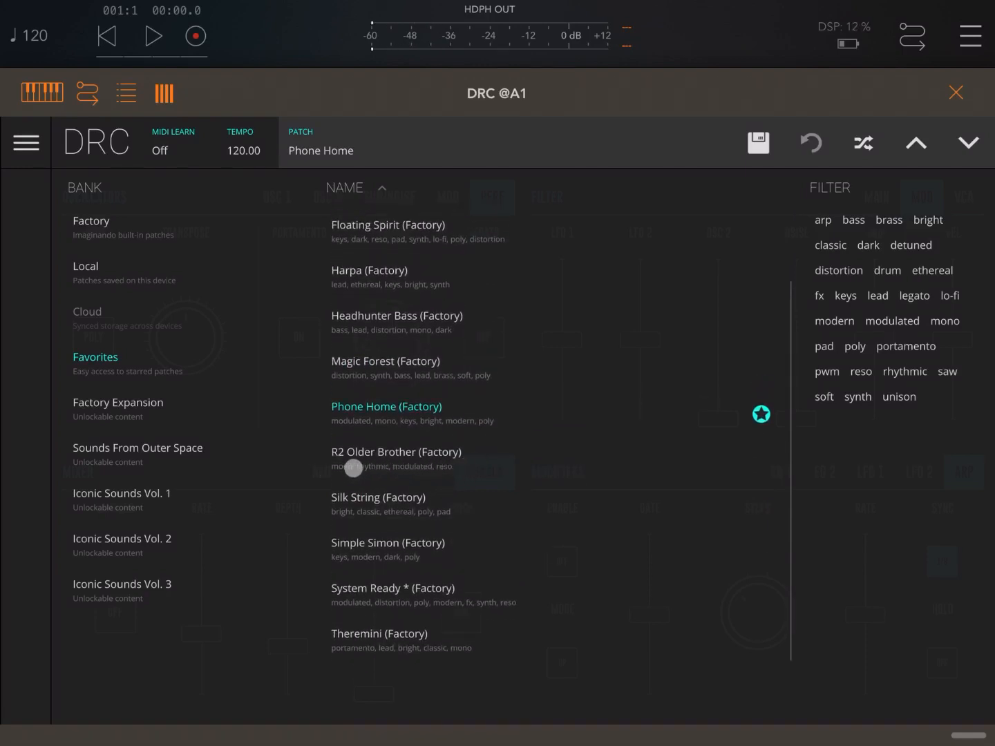
- Load R2 Older Brother (Factory), then Silk String (Factory)
{"action": "left_click", "coordinate": [396, 452]}
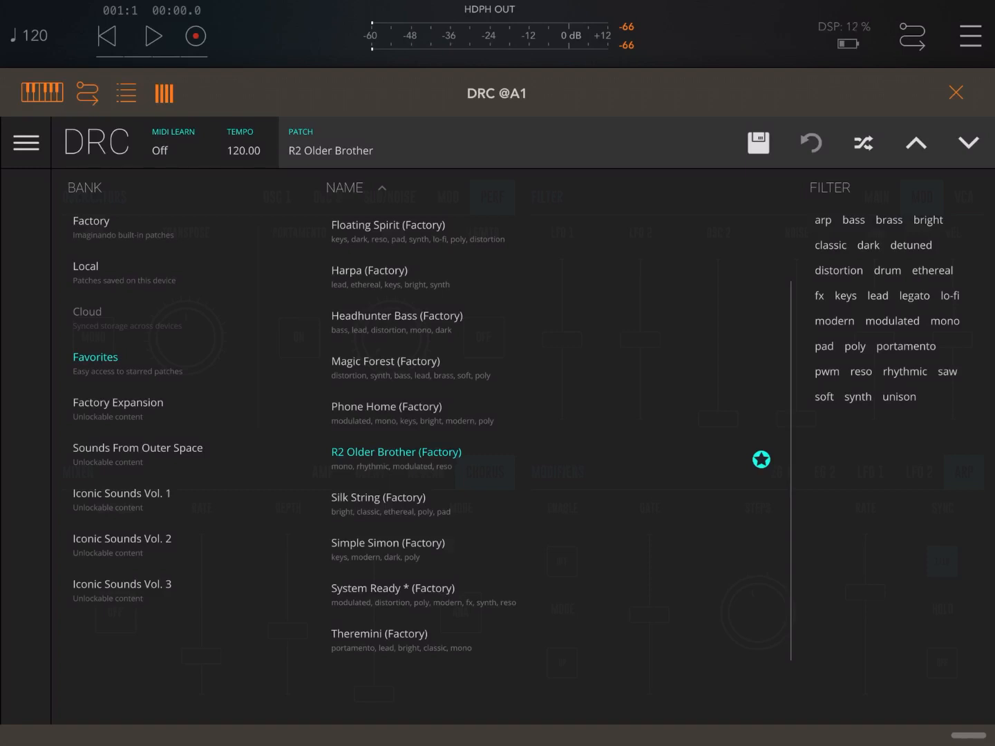
{"action": "left_click", "coordinate": [378, 497]}
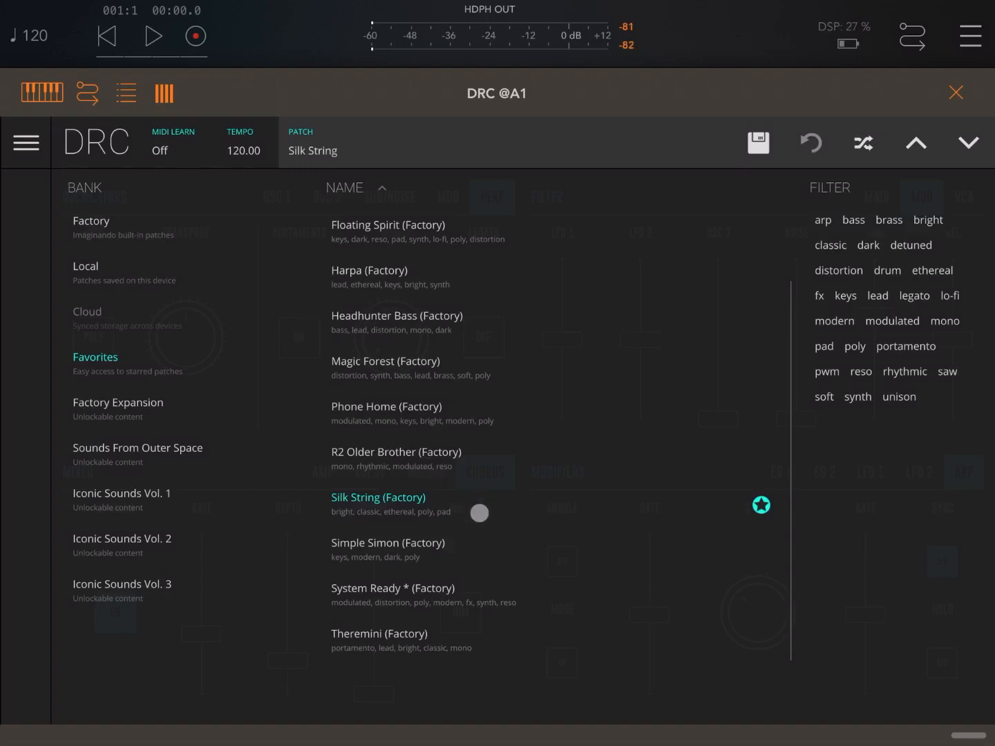
- Load Simple Simon, then System Ready, finishing on Theremini (Factory)
{"action": "left_click", "coordinate": [388, 542]}
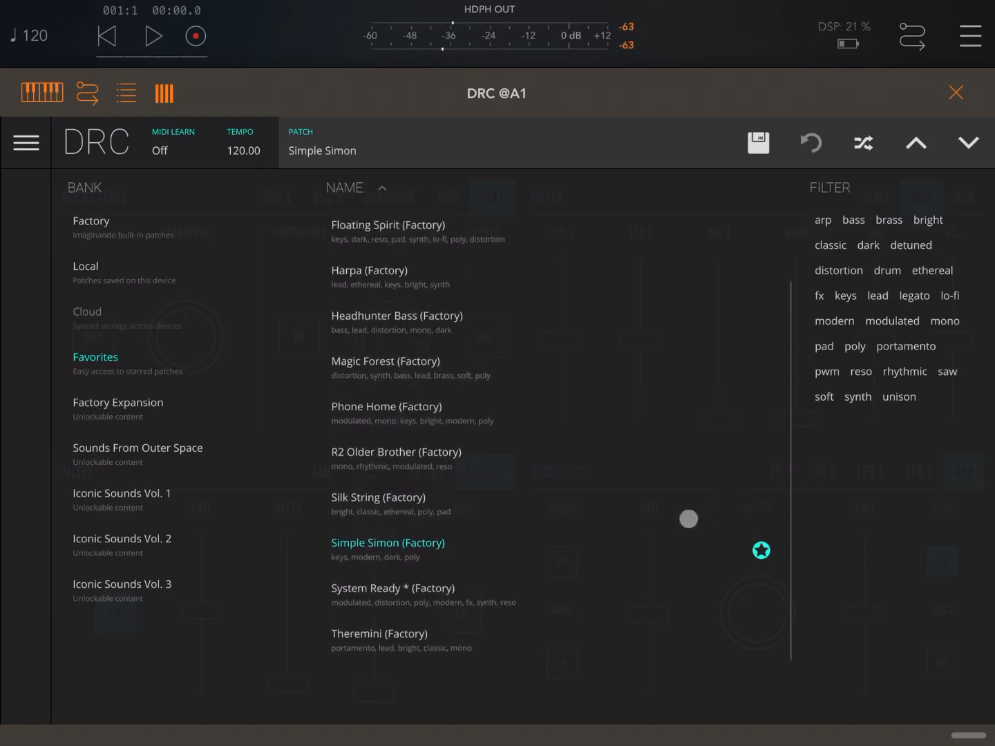
{"action": "left_click", "coordinate": [392, 588]}
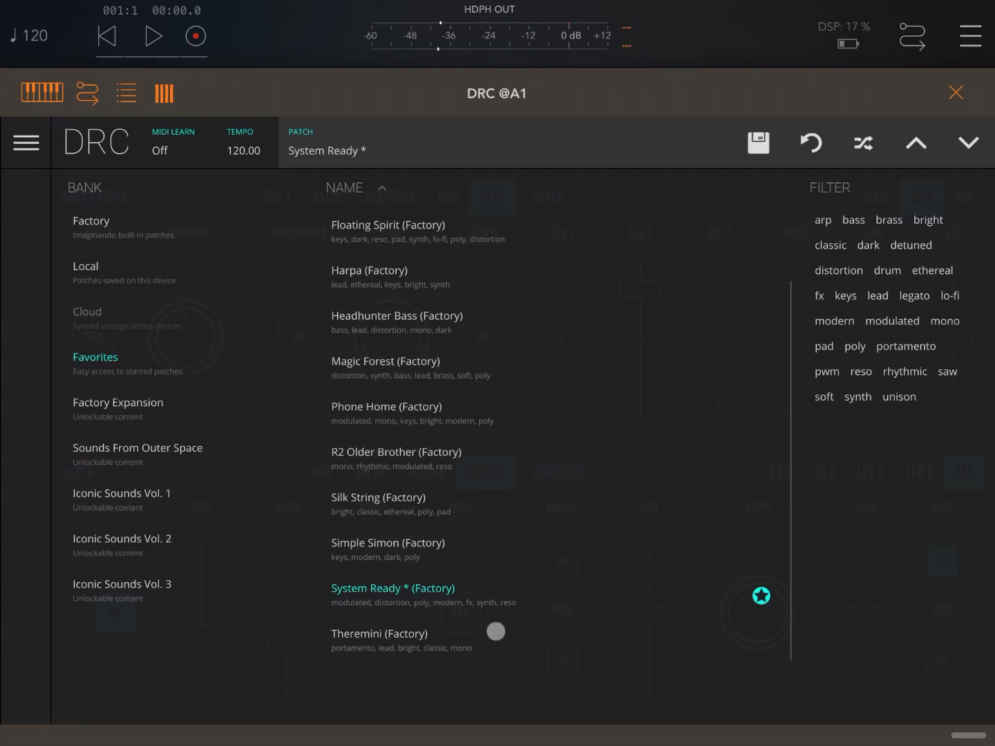
{"action": "left_click", "coordinate": [380, 634]}
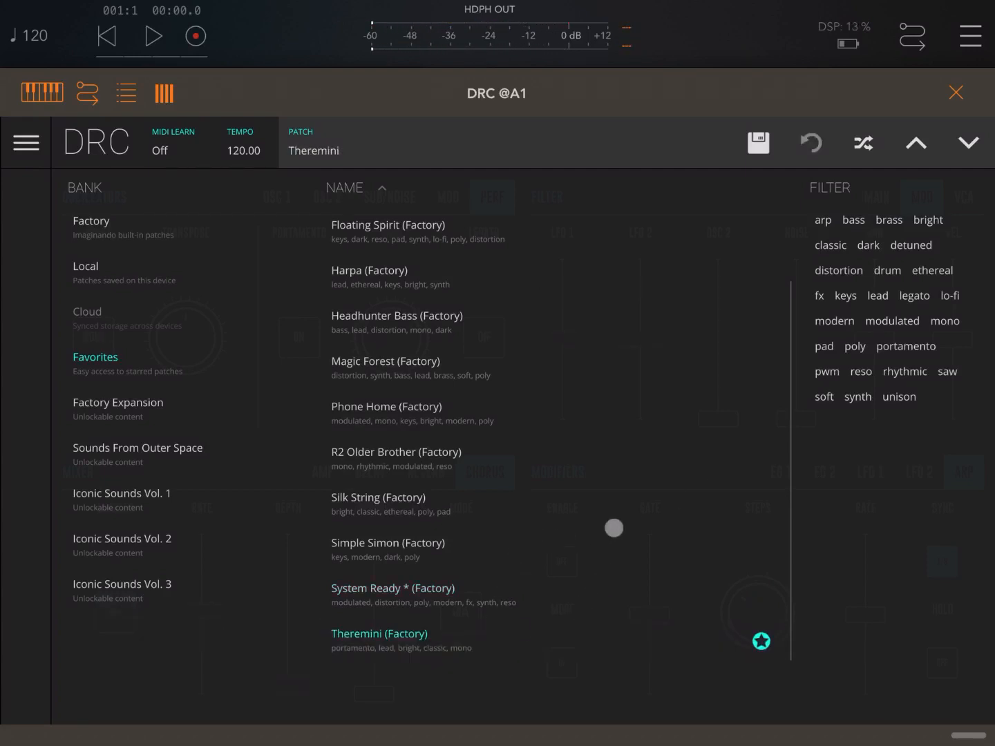